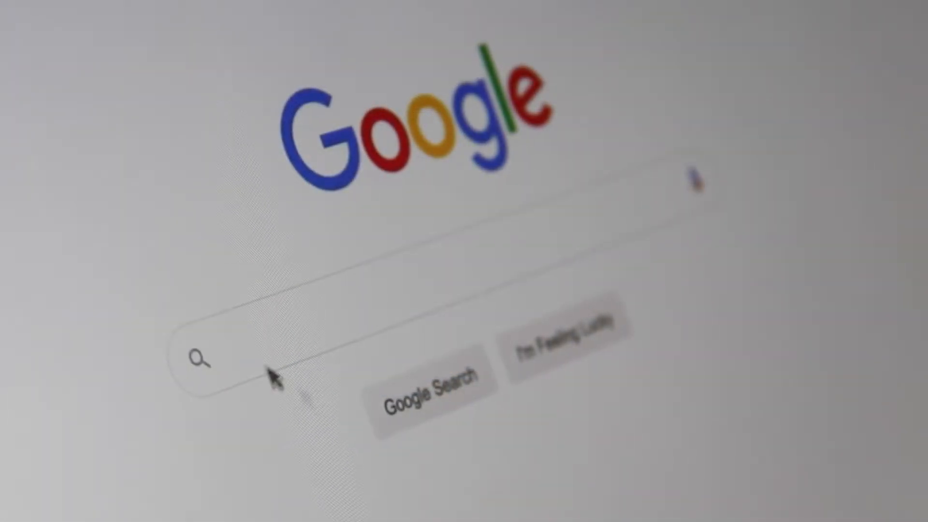
pyautogui.click(237, 355)
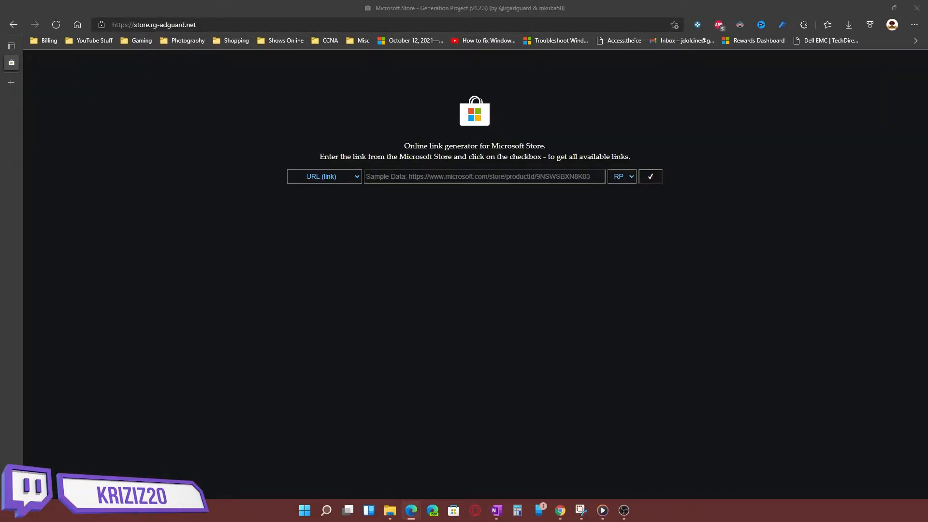
# Step: Submit the Groove Music store URL (9wzdncrfj3pt) on the Fast ring to list the ZuneMusic packages
pyautogui.write('https://www.microsoft.com/en-us/p/groove-music/9wzdncrfj3pt')
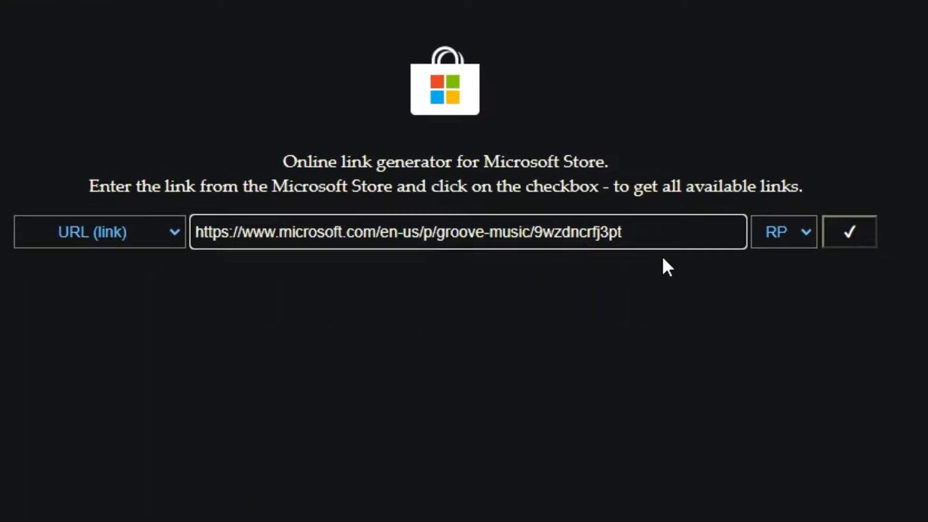
pyautogui.click(783, 231)
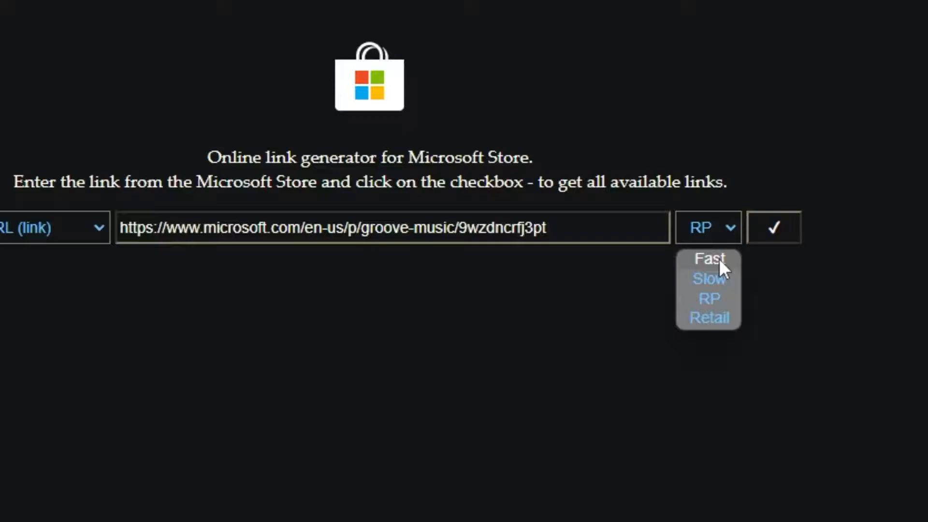
pyautogui.click(708, 258)
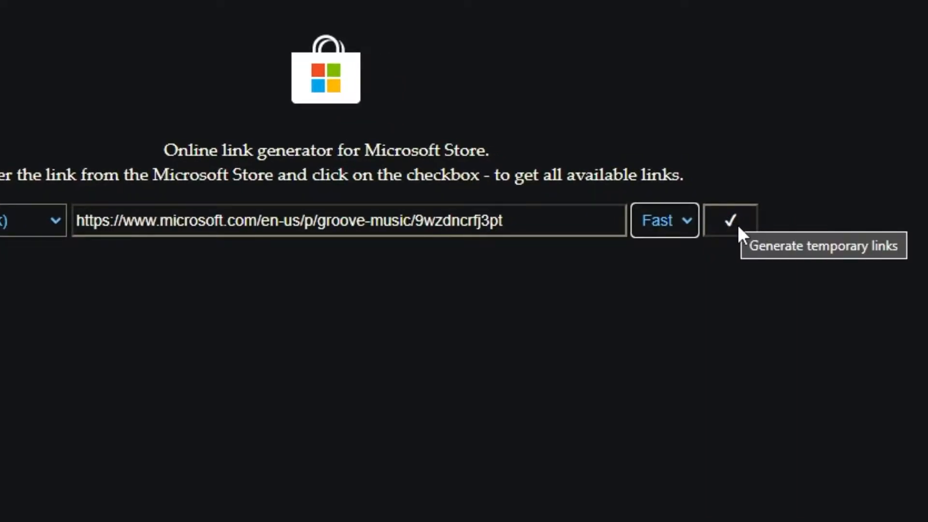
pyautogui.click(730, 219)
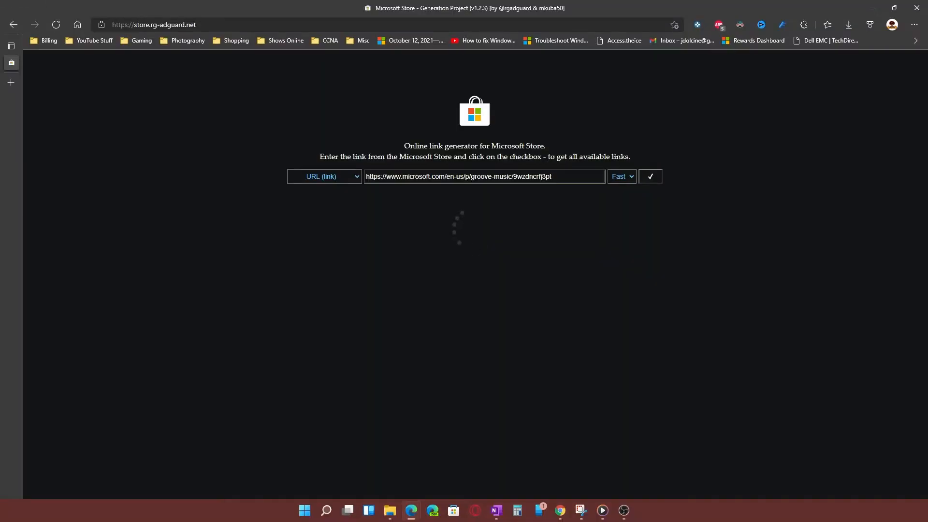
pyautogui.click(650, 176)
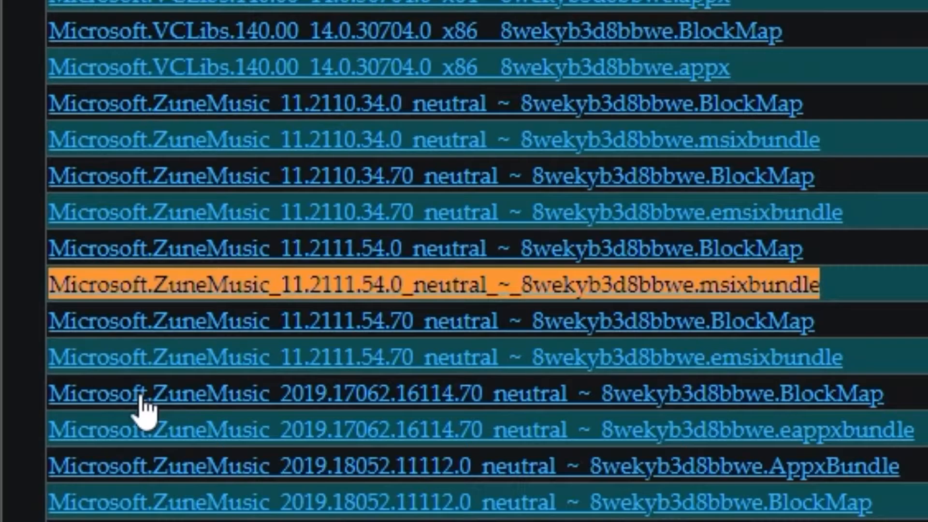
pyautogui.moveTo(290, 249)
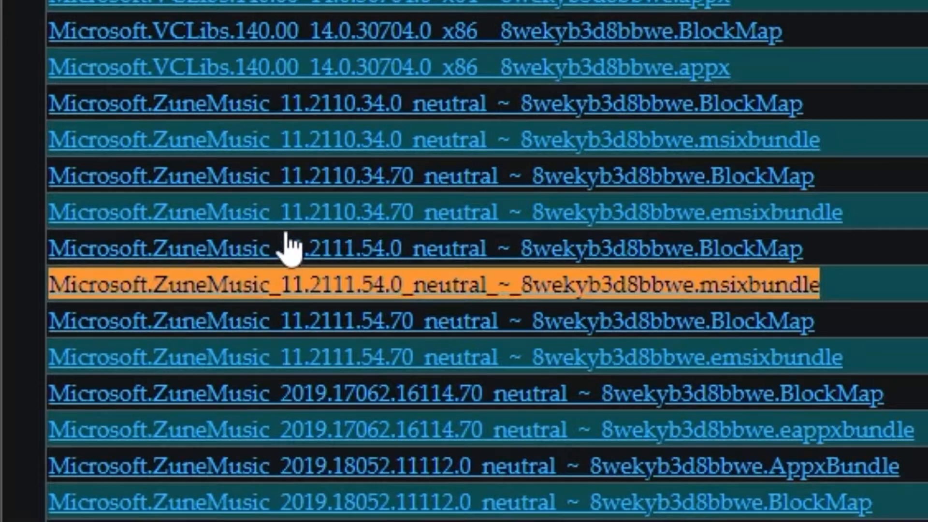
pyautogui.moveTo(716, 242)
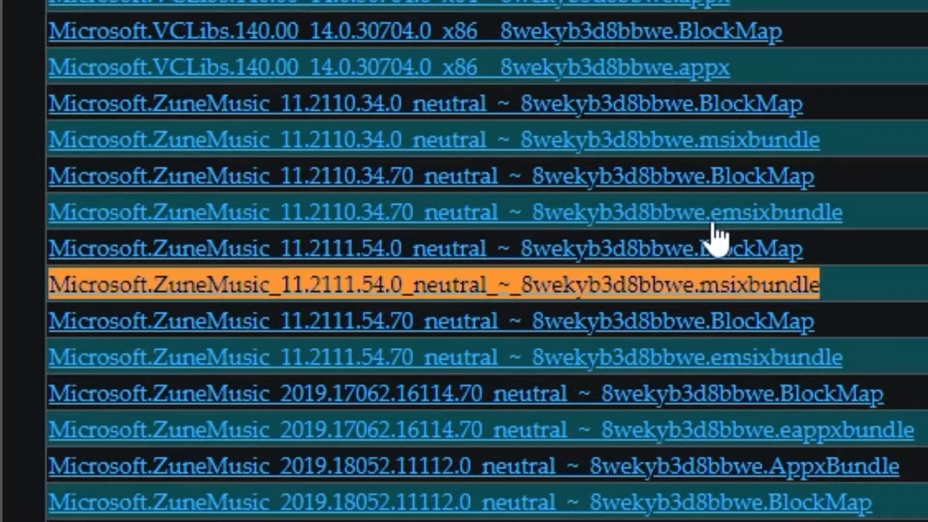
pyautogui.moveTo(748, 356)
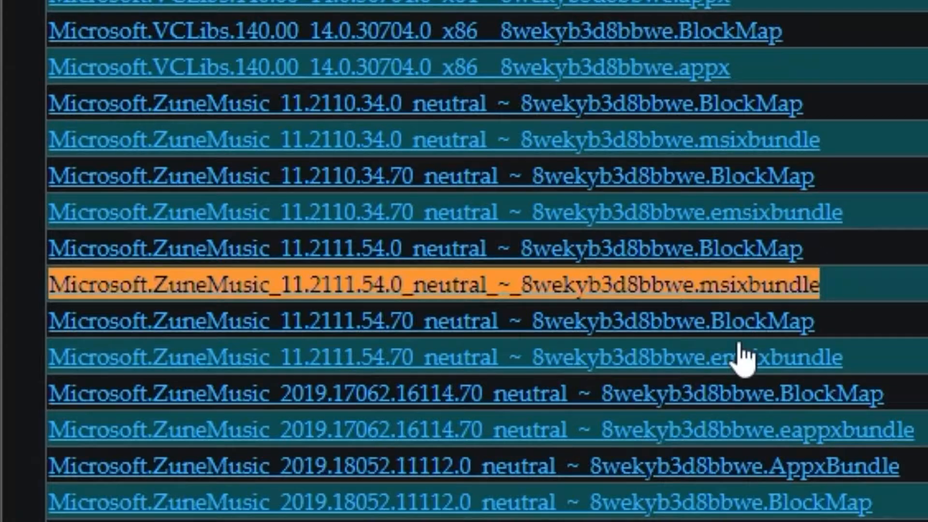
pyautogui.moveTo(740, 276)
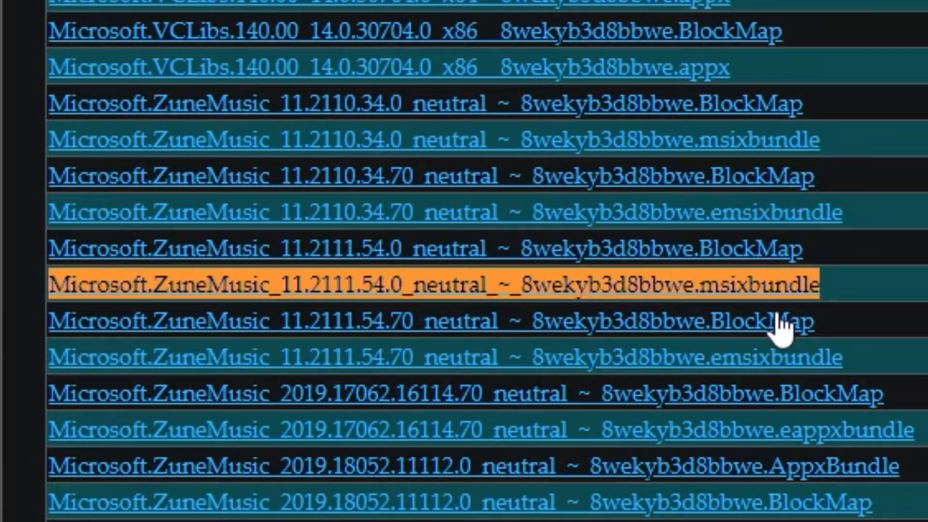
pyautogui.moveTo(391, 332)
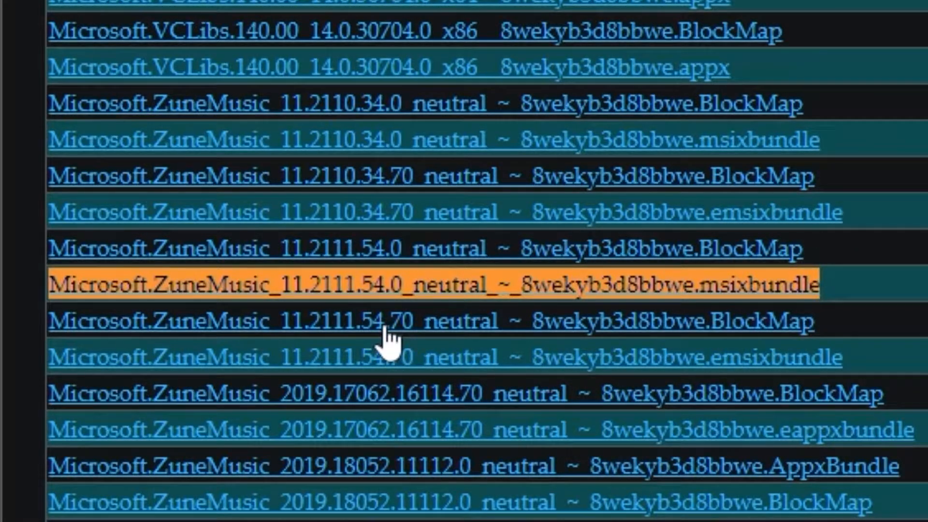
pyautogui.moveTo(787, 349)
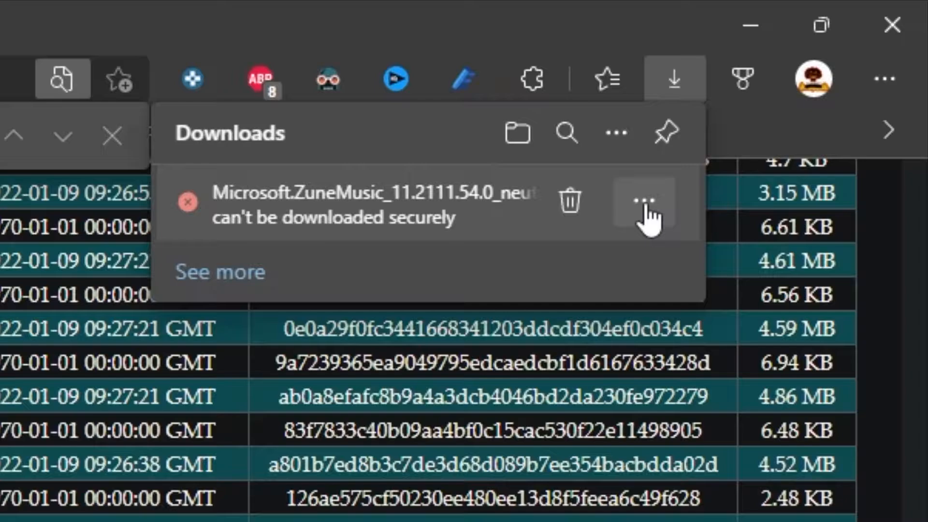
# Step: Keep the blocked ZuneMusic 11.2111.54.0 download anyway from the Downloads ... menu
pyautogui.click(641, 200)
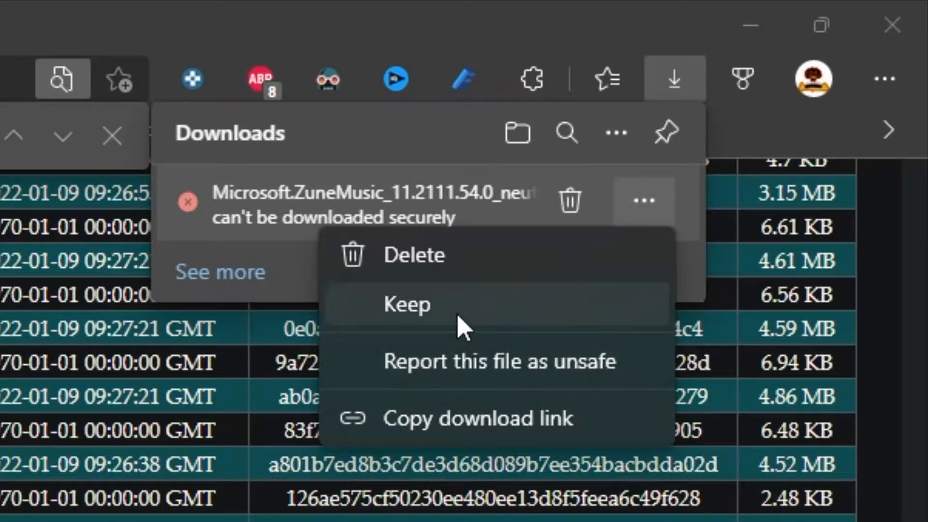
pyautogui.click(407, 304)
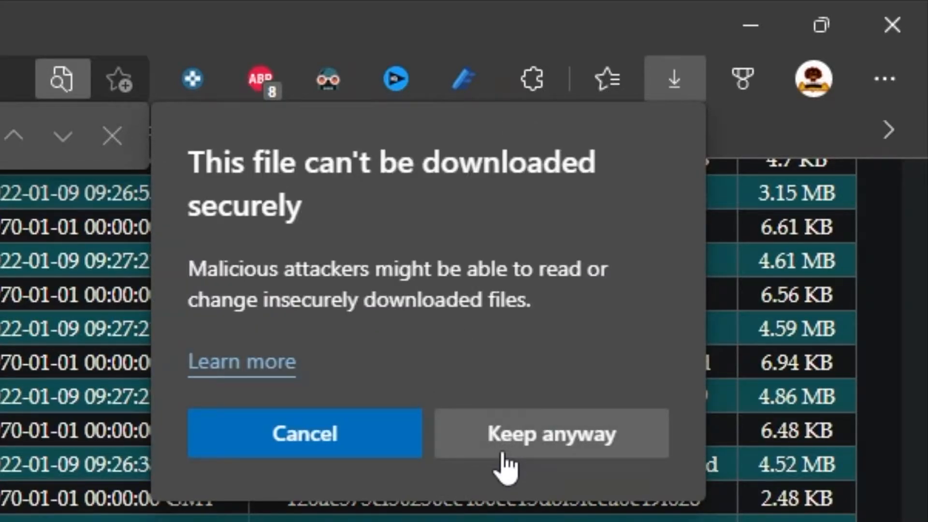
pyautogui.click(548, 432)
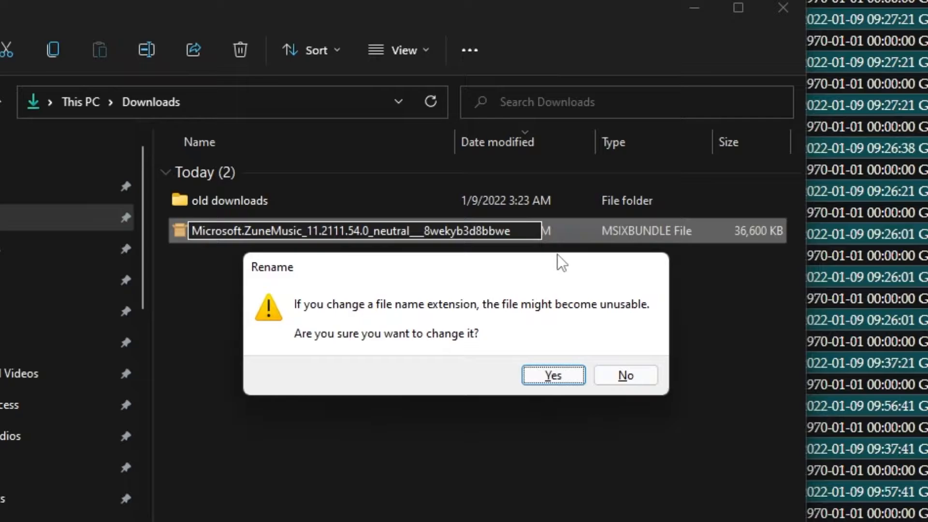
# Step: Rename the downloaded ZuneMusic 11.2111.54.0 file to end in .Msixbundle, confirming the extension warning
pyautogui.click(552, 375)
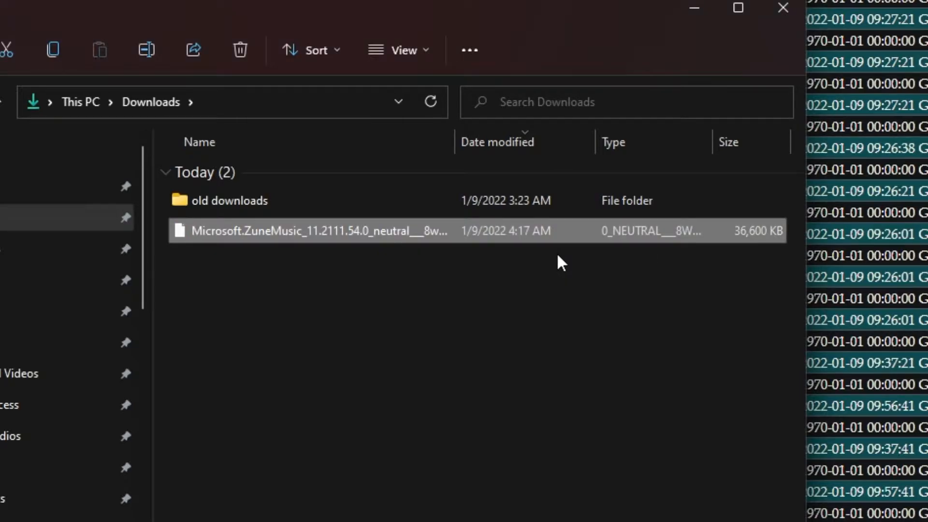
pyautogui.moveTo(312, 333)
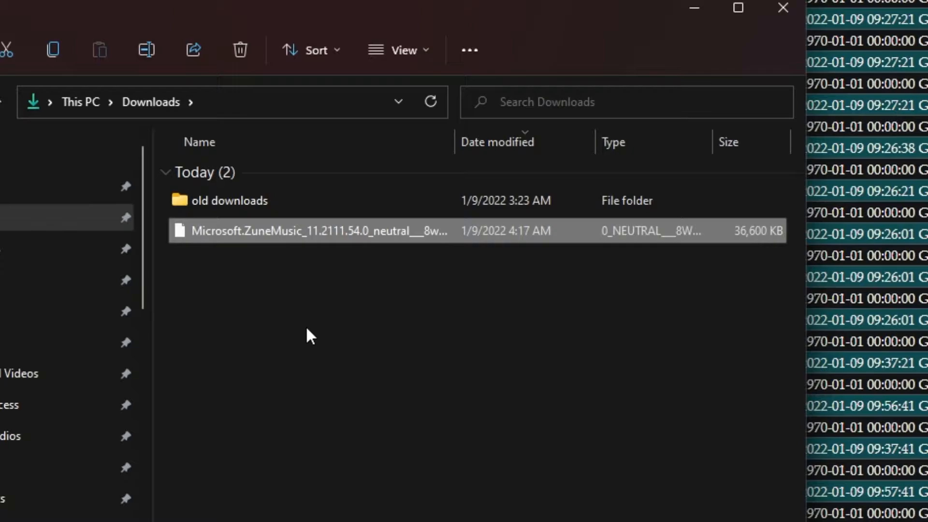
pyautogui.moveTo(295, 281)
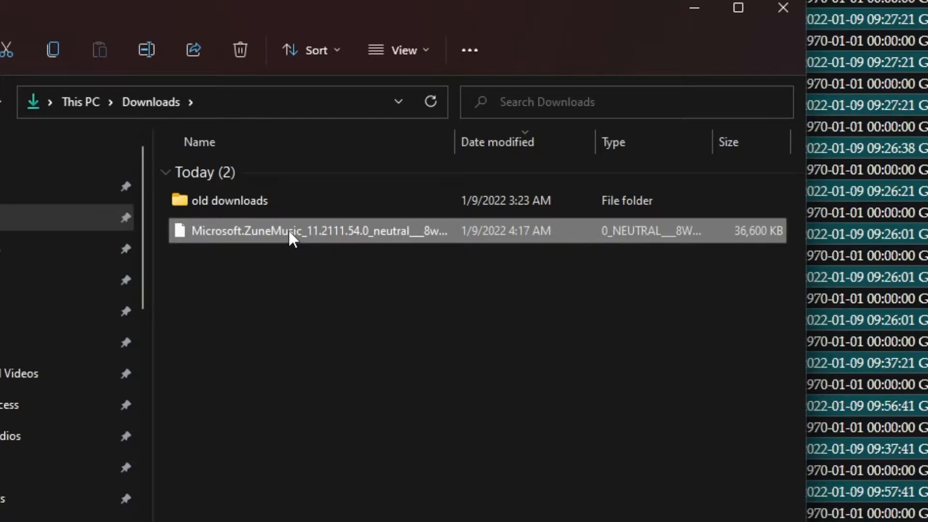
pyautogui.rightClick(290, 231)
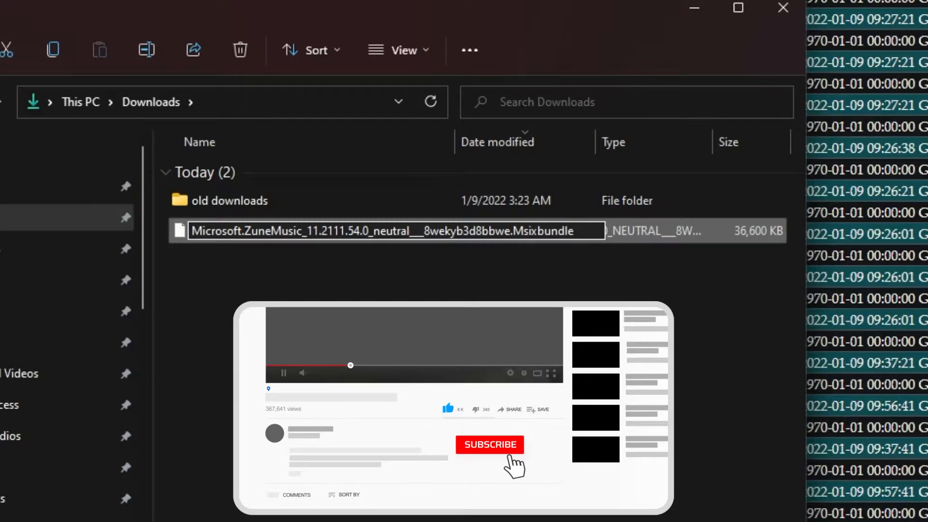
pyautogui.click(489, 444)
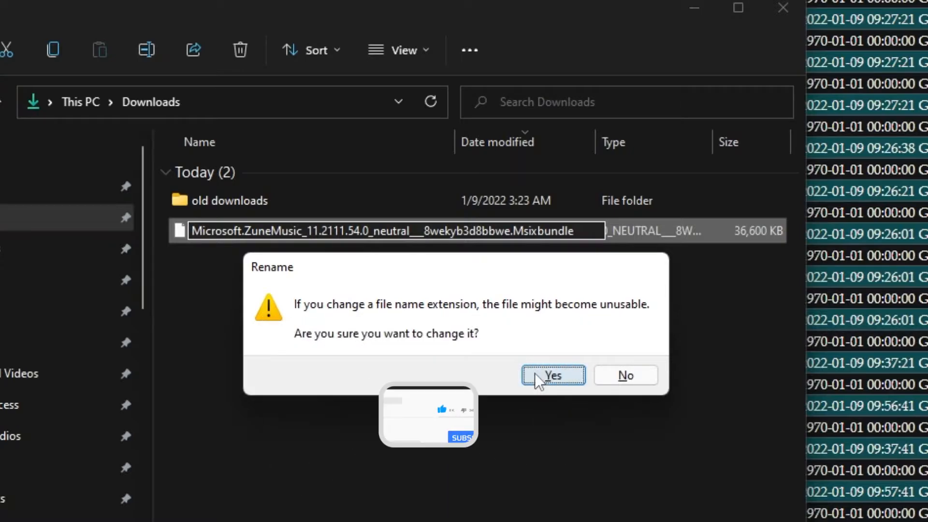
pyautogui.click(552, 375)
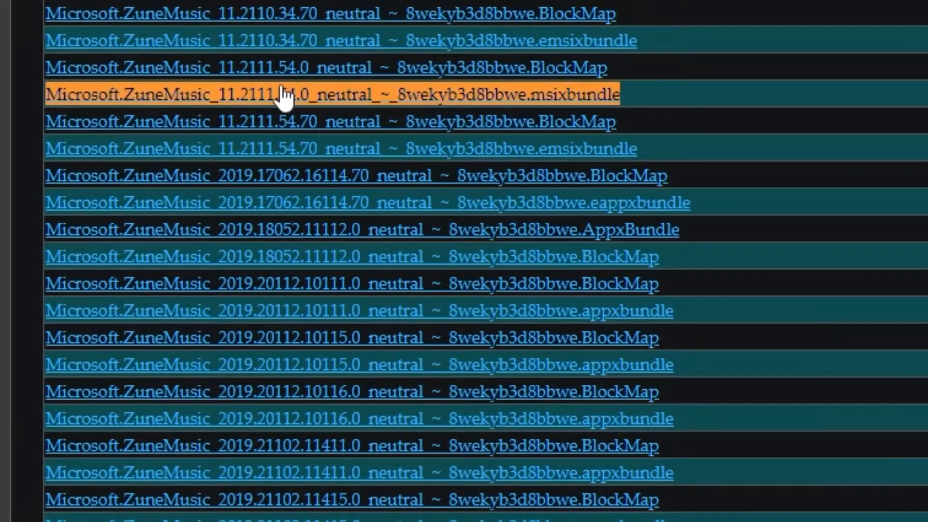
# Step: Save the 11.2111.54.0 msixbundle link keeping the Msixbundle file name
pyautogui.rightClick(284, 93)
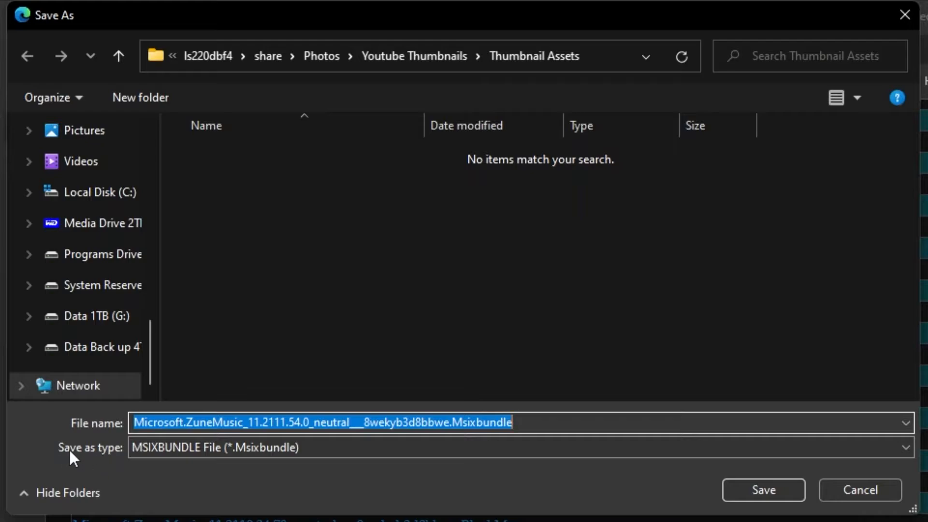
pyautogui.moveTo(139, 473)
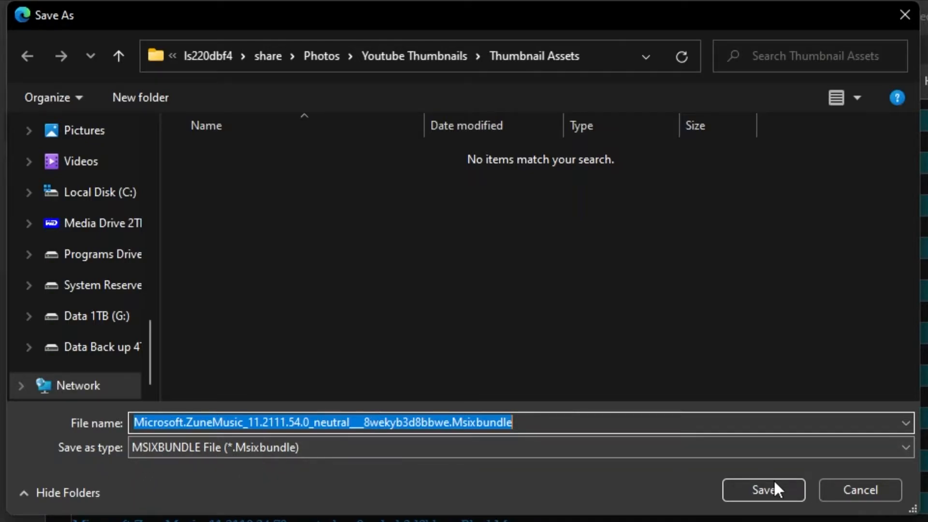
pyautogui.click(762, 489)
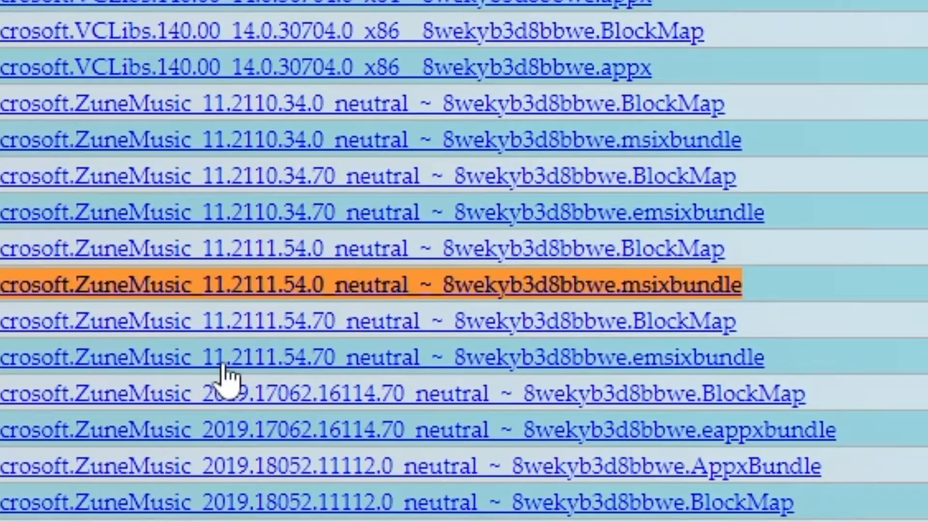
pyautogui.moveTo(349, 290)
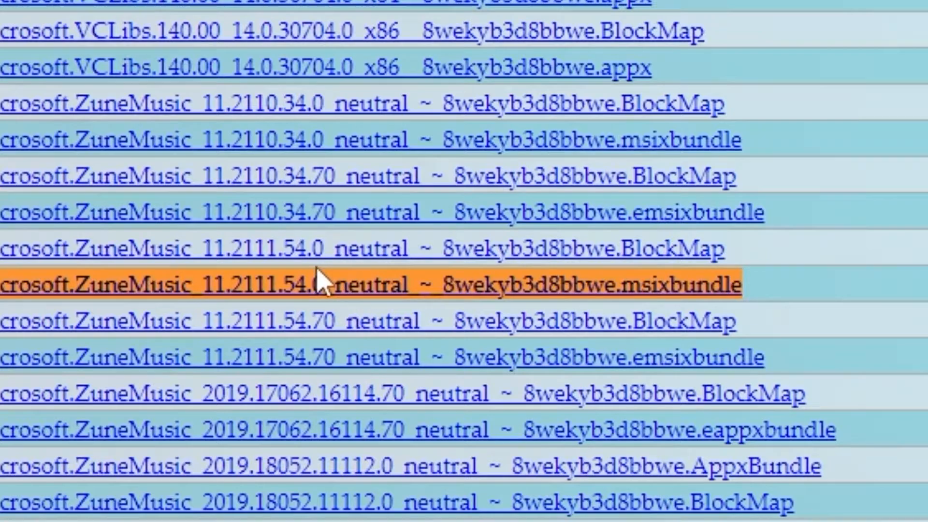
# Step: Start Save link as on the 11.2111.54.0 msixbundle link, then cancel it as a duplicate
pyautogui.rightClick(320, 284)
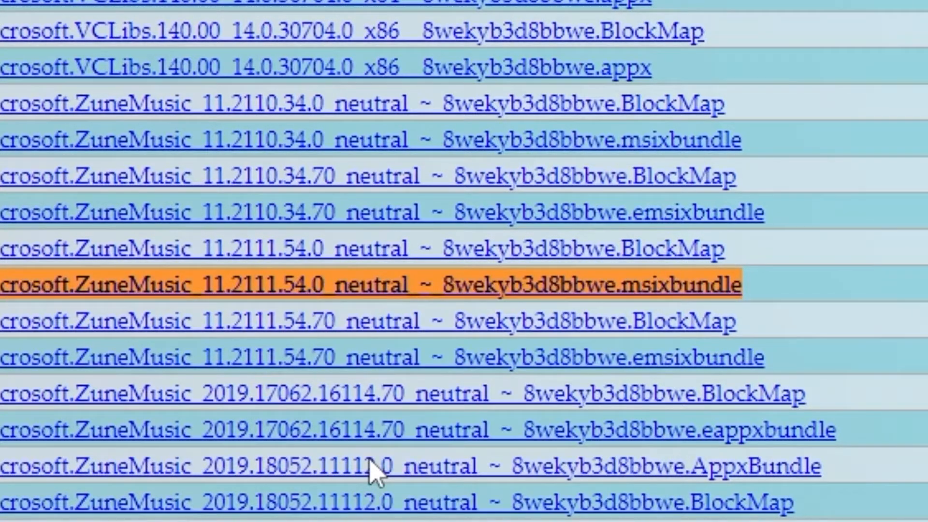
pyautogui.click(373, 284)
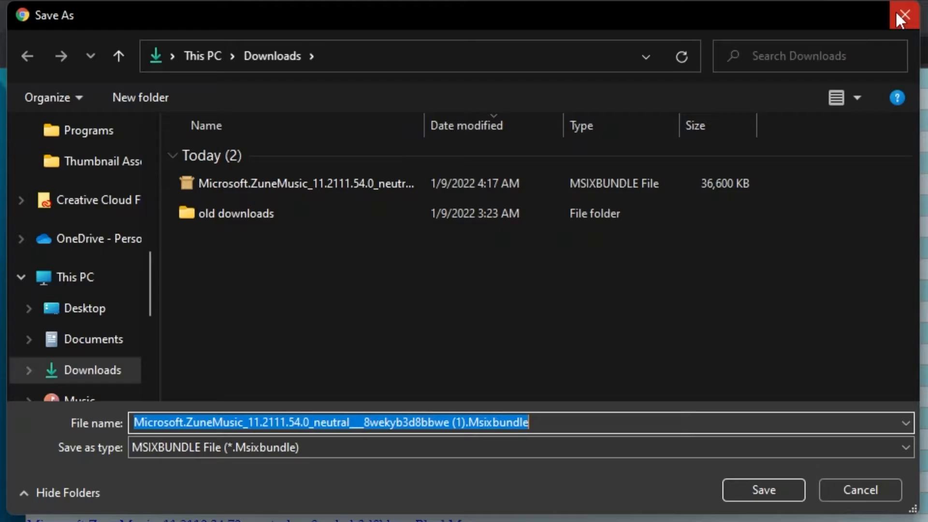
pyautogui.click(904, 15)
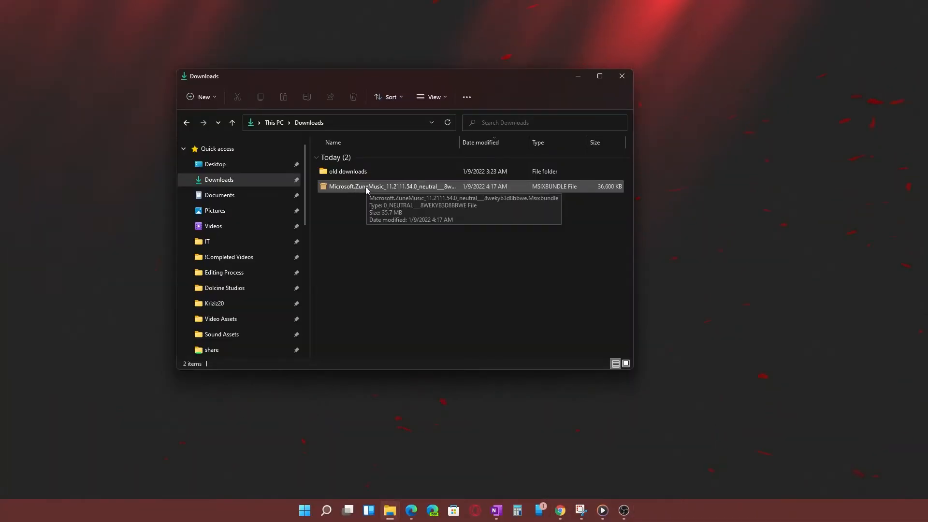
# Step: Open the Msixbundle in App Installer to confirm Media Player 11.2111.54.0, then close the installer
pyautogui.doubleClick(388, 187)
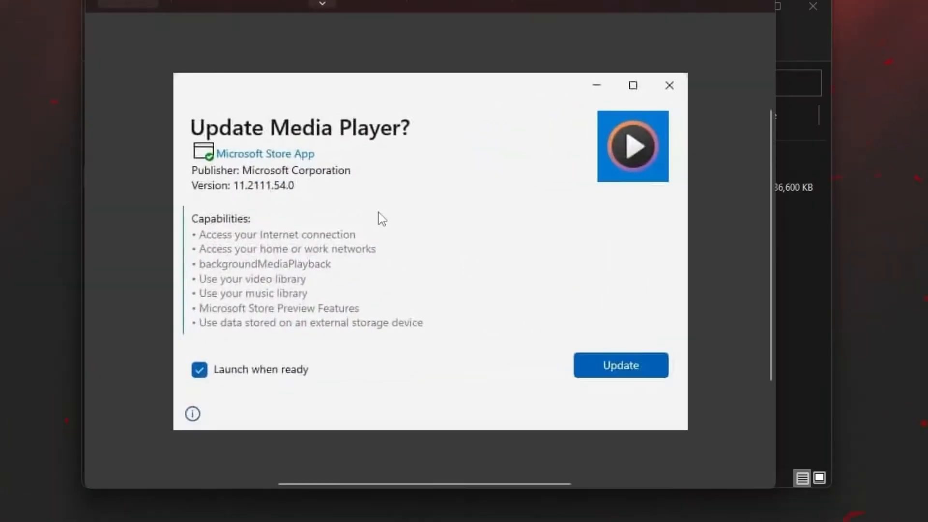
pyautogui.moveTo(384, 111)
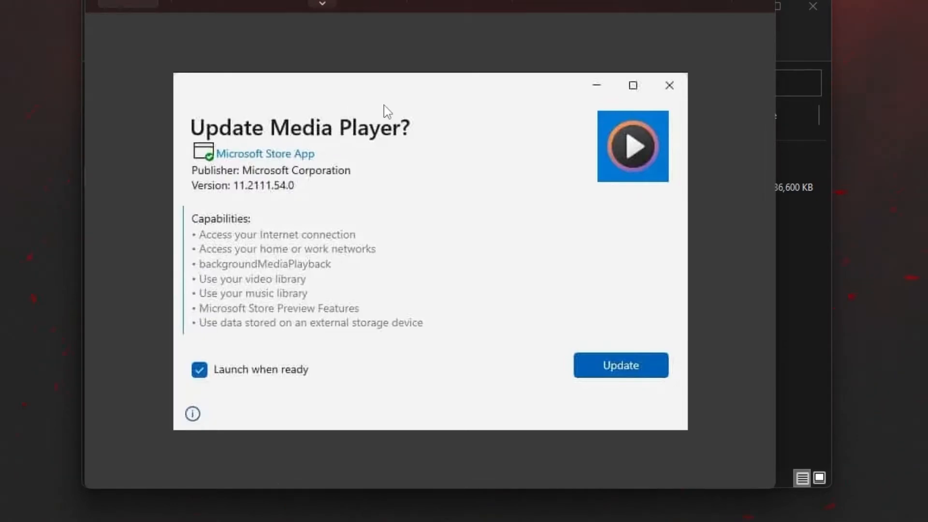
pyautogui.moveTo(299, 286)
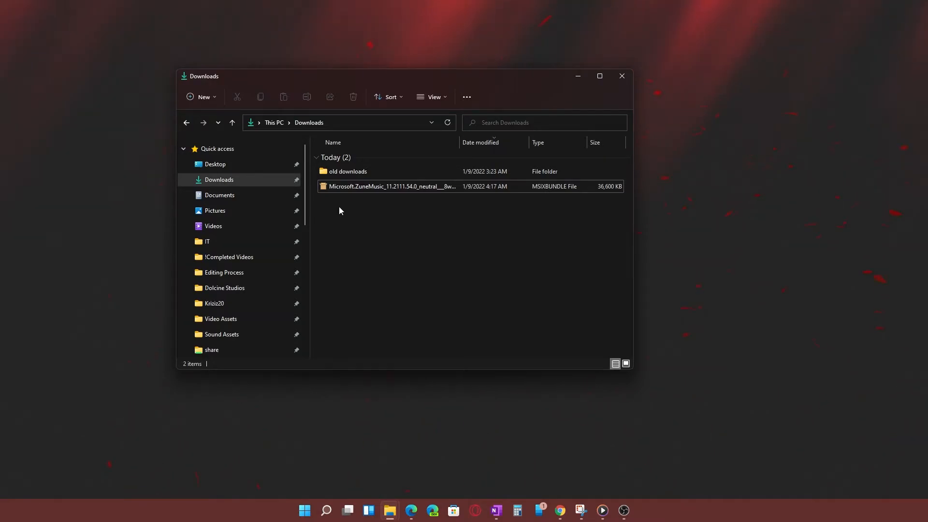
pyautogui.doubleClick(392, 186)
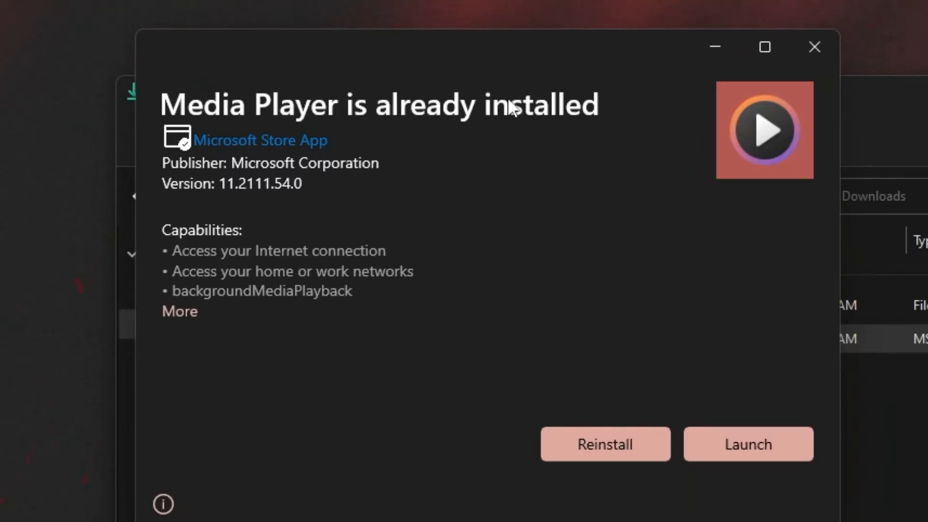
pyautogui.moveTo(233, 196)
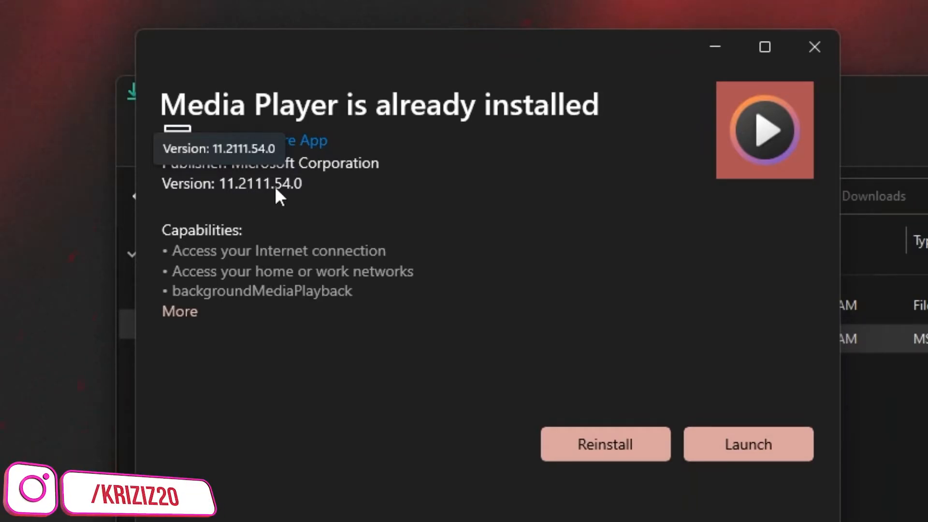
pyautogui.moveTo(502, 465)
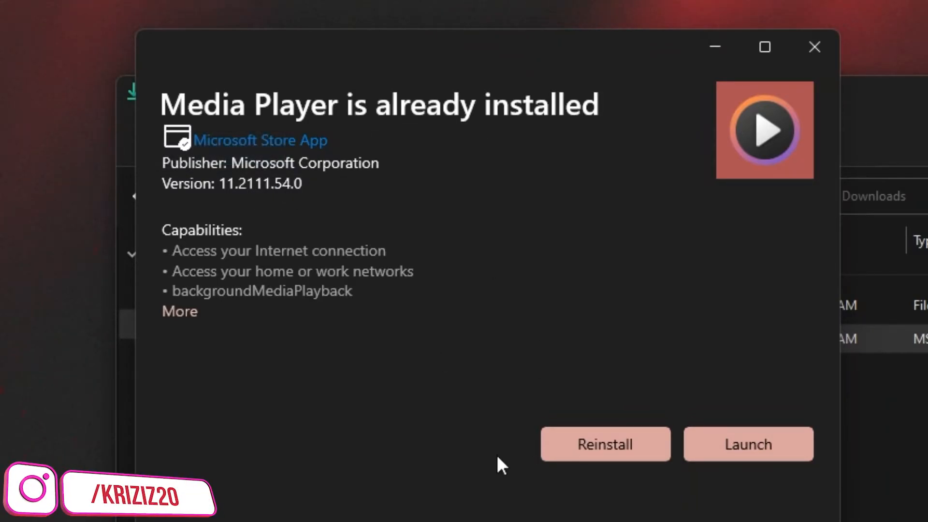
pyautogui.click(814, 46)
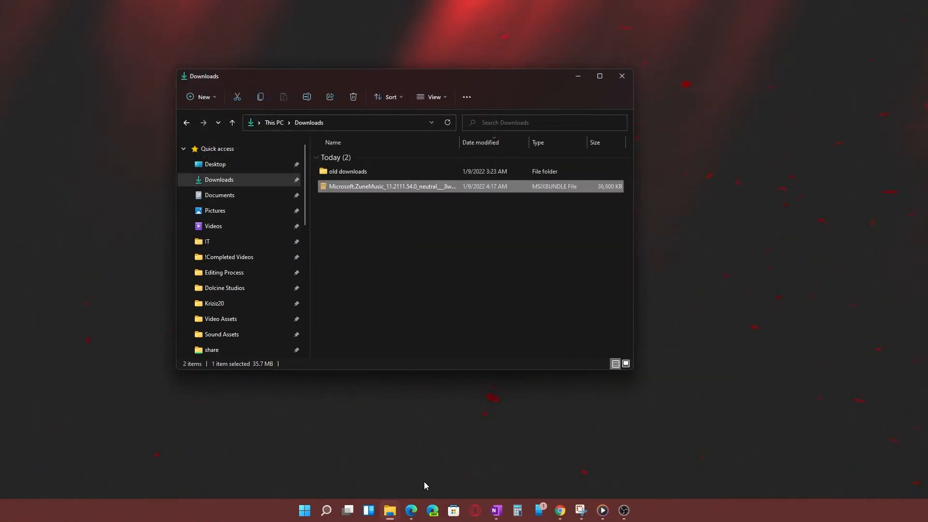
pyautogui.moveTo(402, 192)
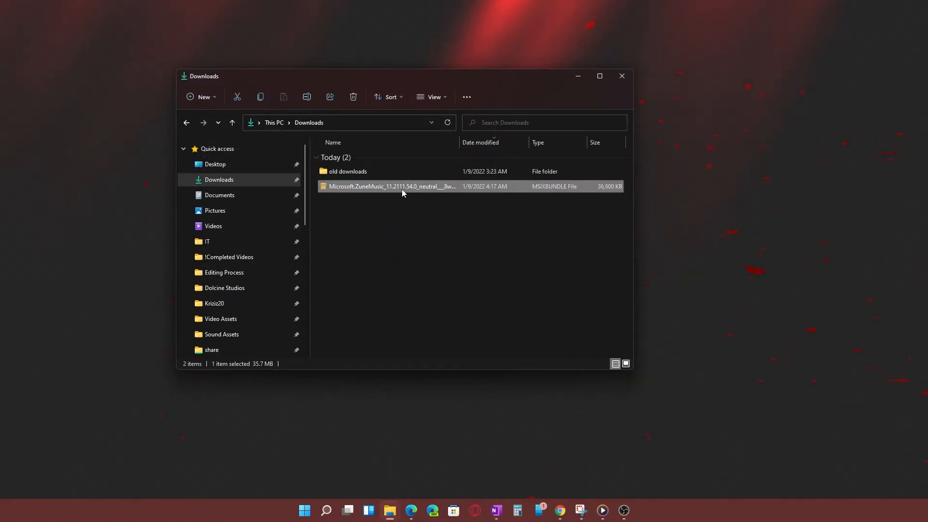
pyautogui.moveTo(603, 511)
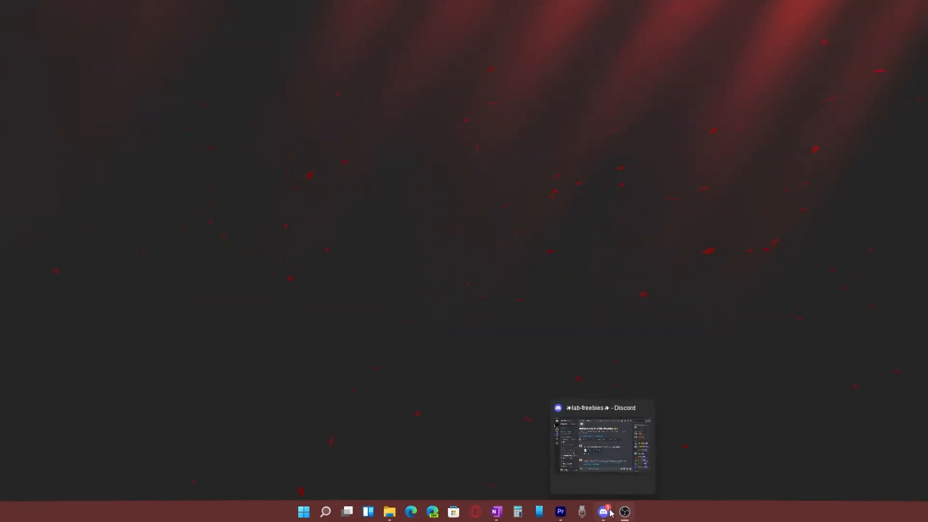
# Step: Switch to Discord and open the lab-freebies channel with the Media Player file link
pyautogui.click(603, 511)
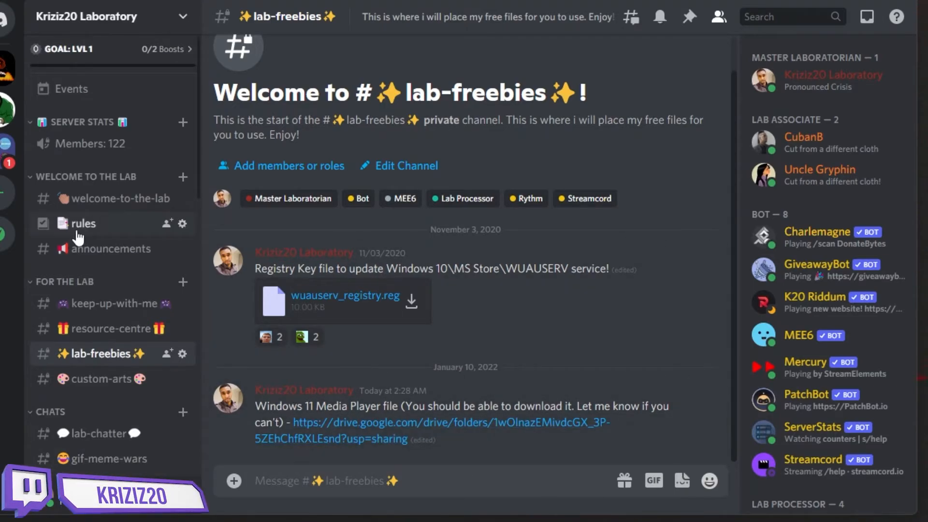
pyautogui.click(81, 223)
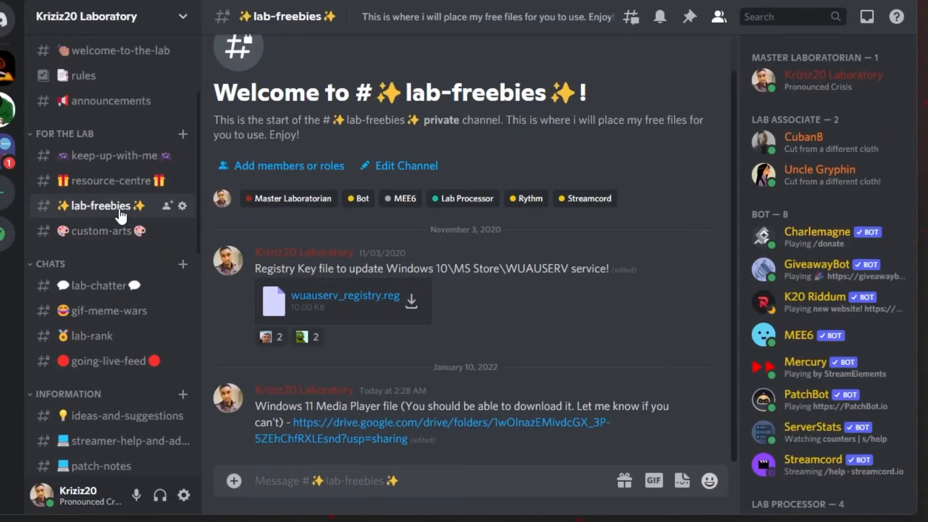
pyautogui.click(678, 95)
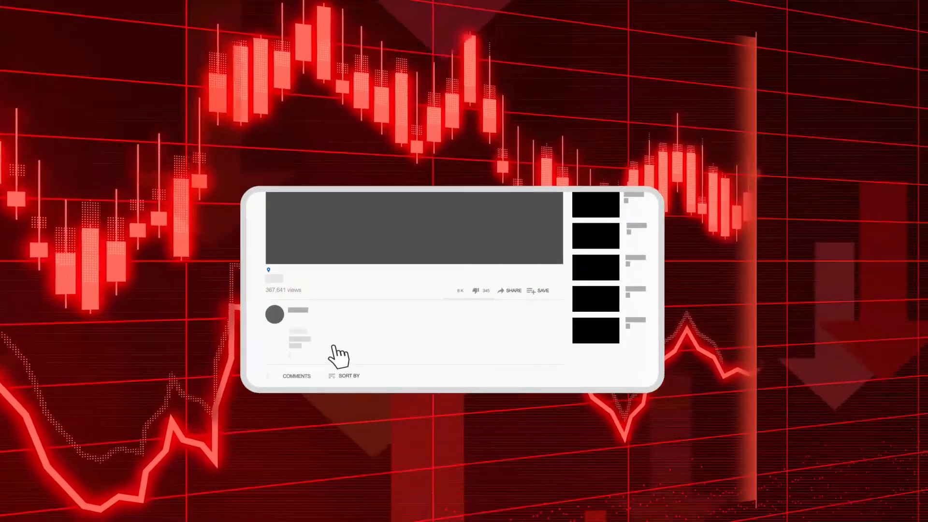
pyautogui.click(447, 291)
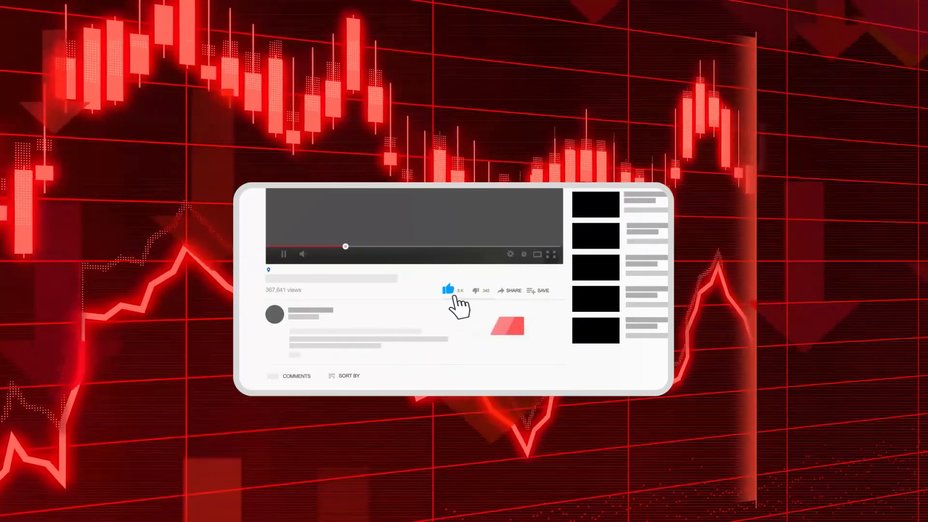
pyautogui.click(489, 326)
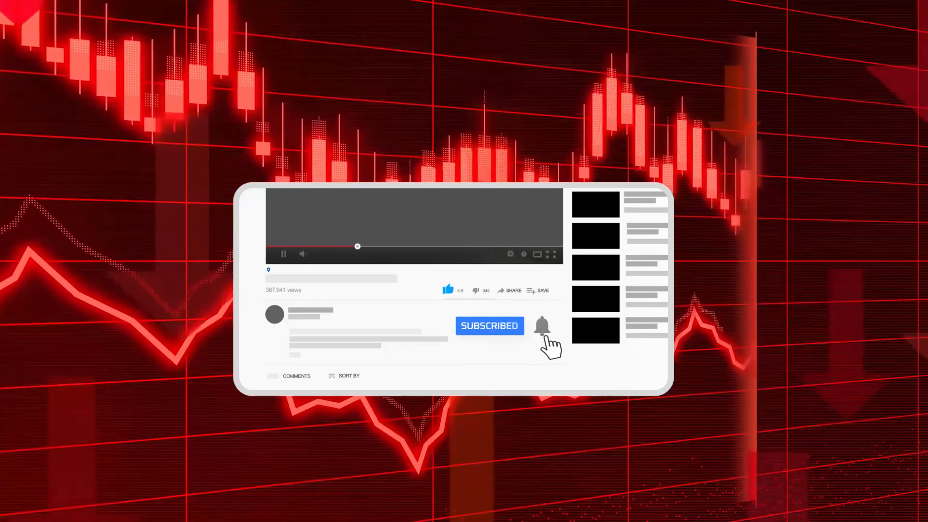
pyautogui.click(542, 324)
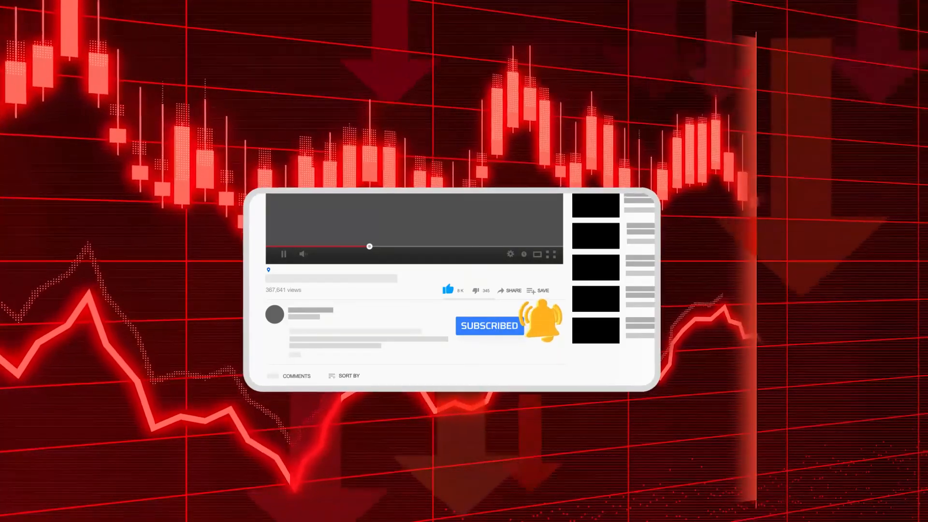